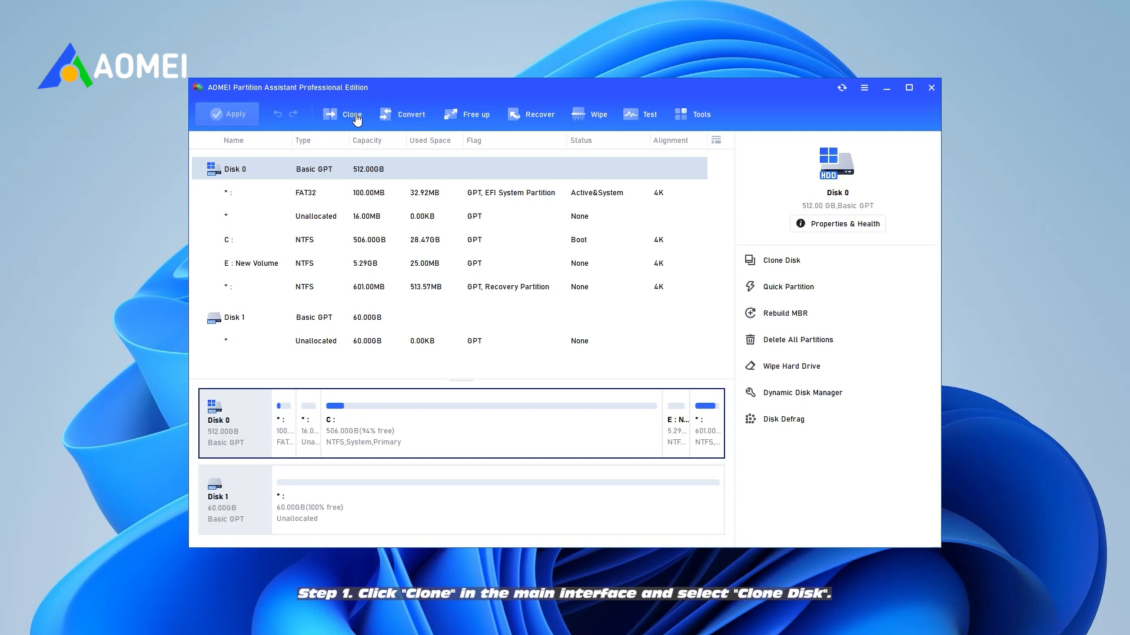
Reveal the Clone menu with Migrate OS, Clone Disk and Clone Partition options.
{"action": "left_click", "coordinate": [351, 114]}
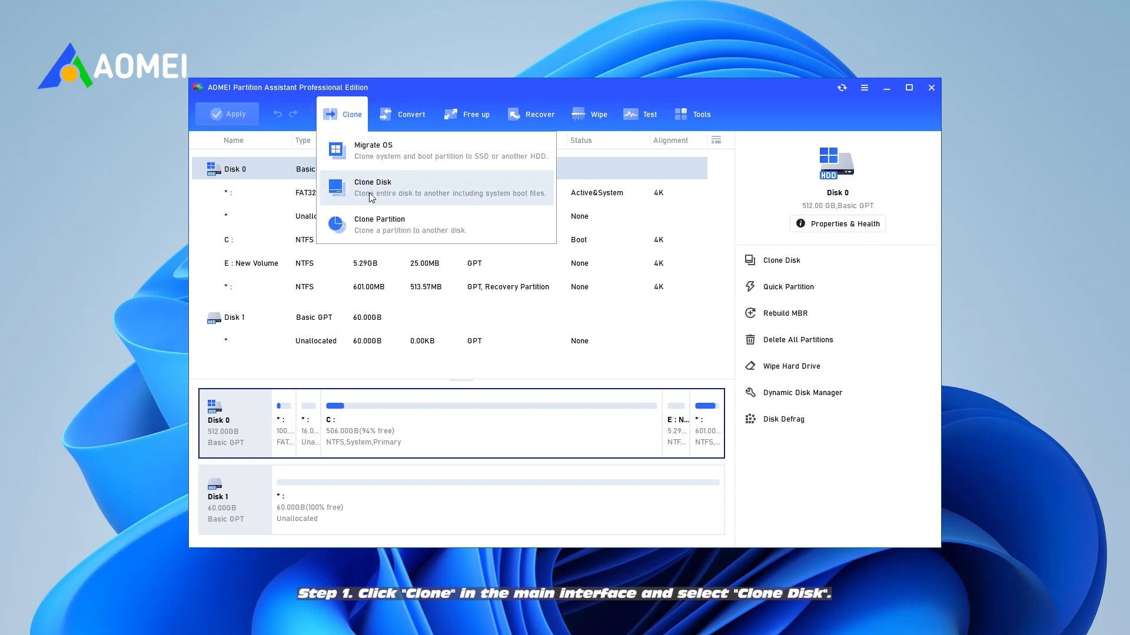
Start a disk clone with Disk 0 as source and Disk 1 as destination, reaching the summary.
{"action": "left_click", "coordinate": [373, 187]}
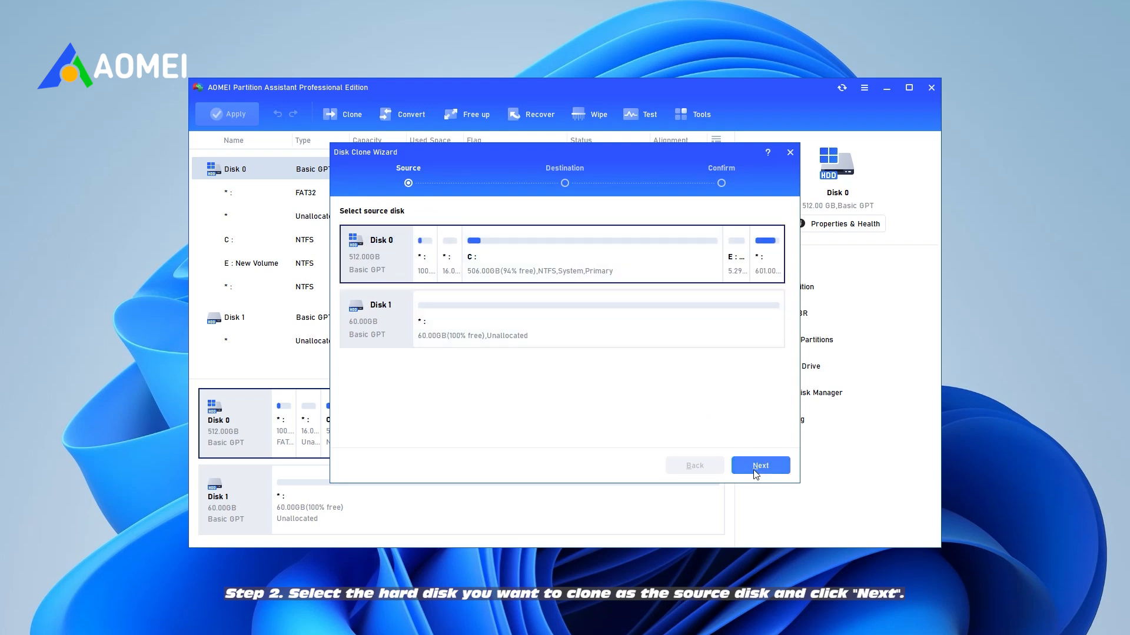
{"action": "left_click", "coordinate": [759, 465]}
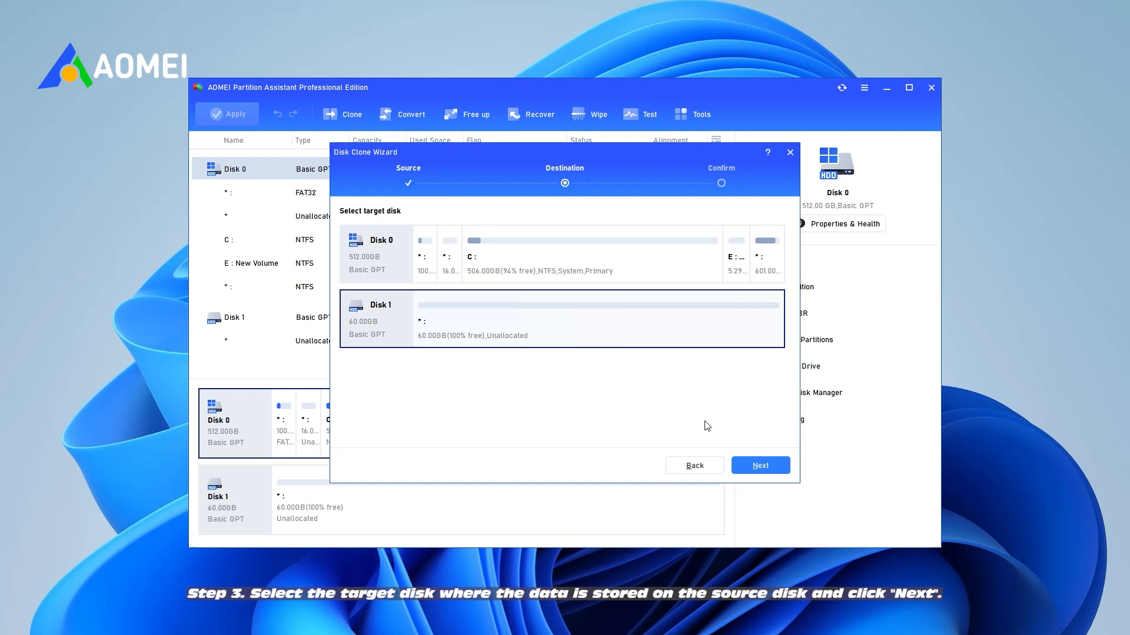
{"action": "left_click", "coordinate": [759, 465]}
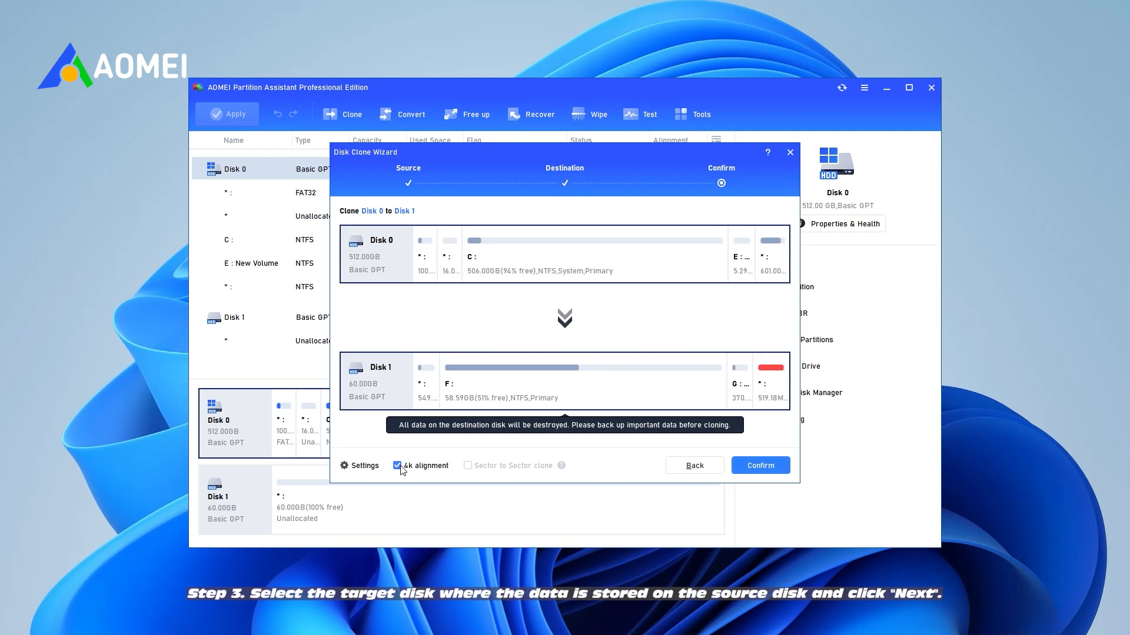
{"action": "left_click", "coordinate": [759, 465]}
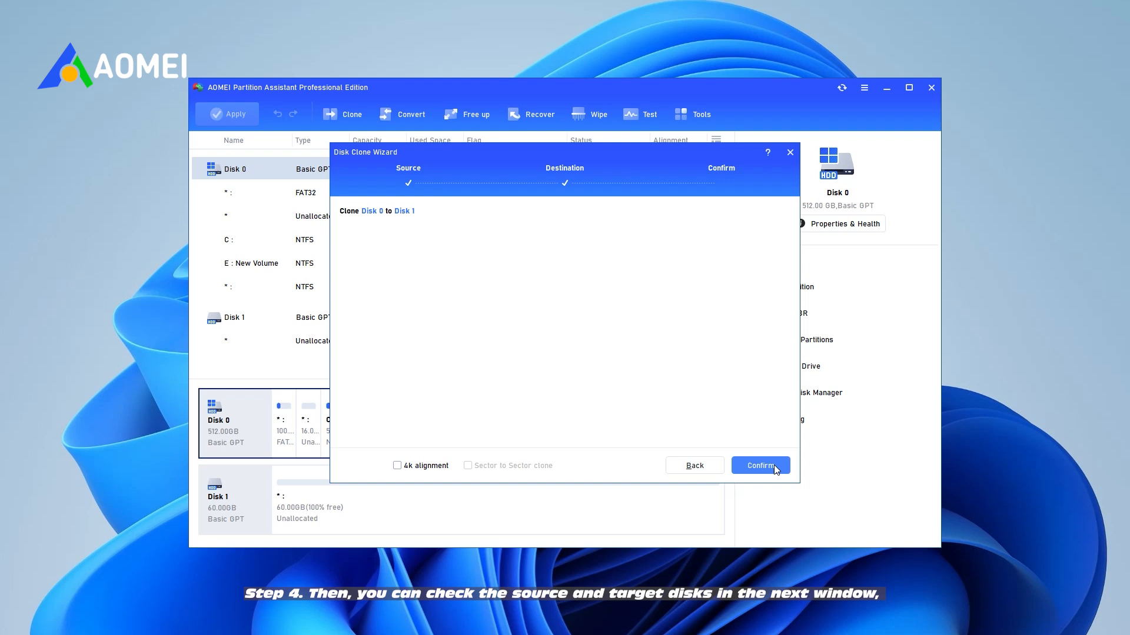
{"action": "left_click", "coordinate": [759, 465]}
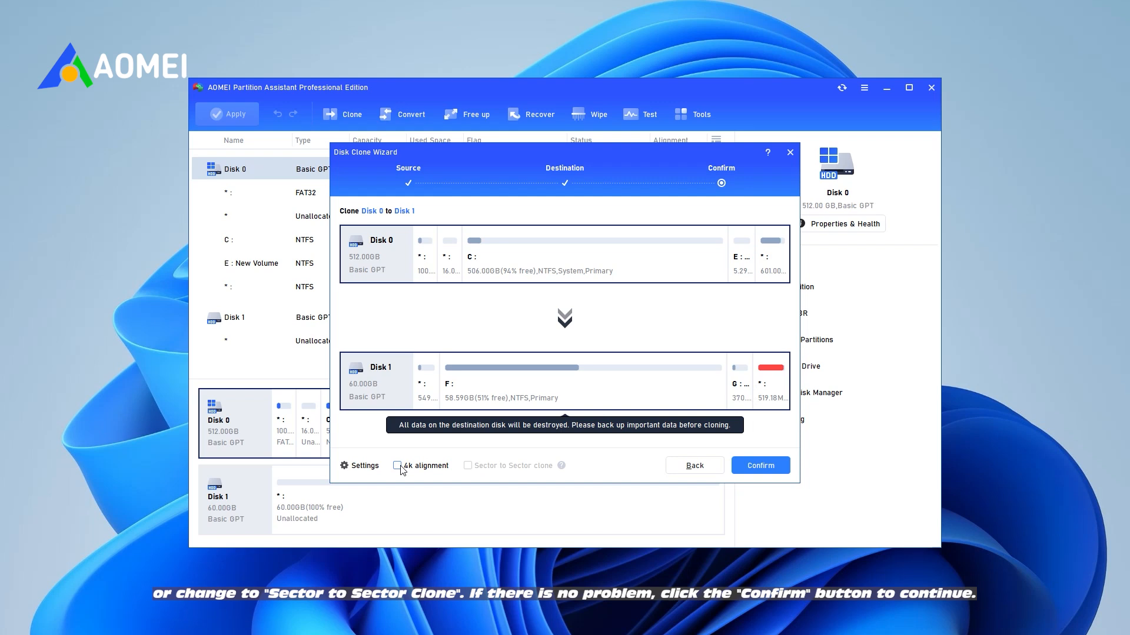
{"action": "left_click", "coordinate": [397, 466]}
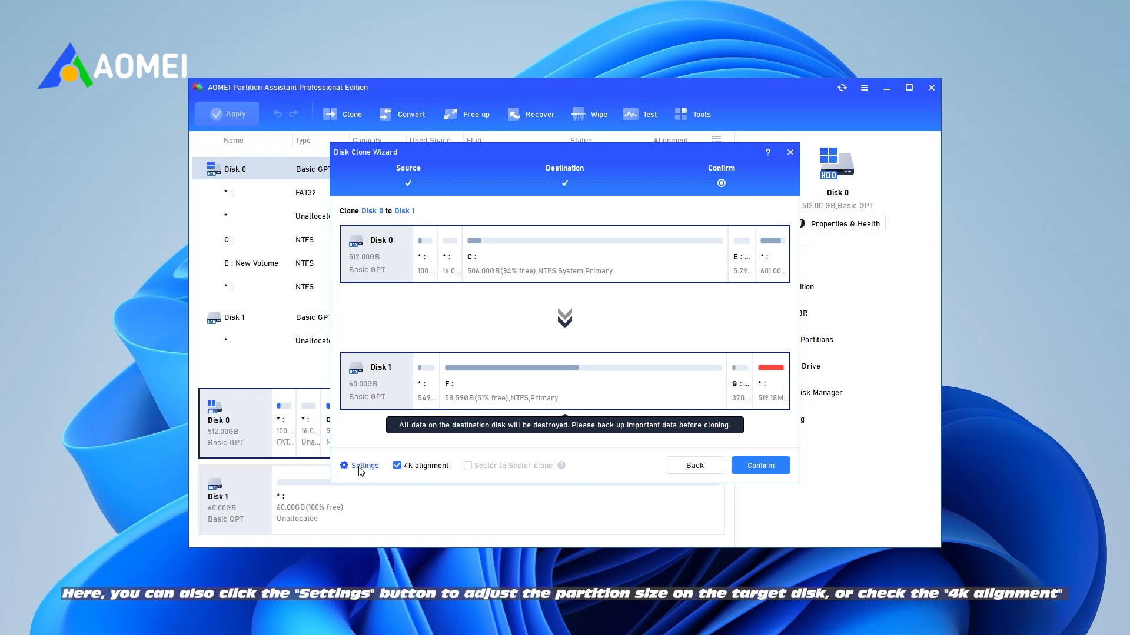
{"action": "left_click", "coordinate": [364, 466]}
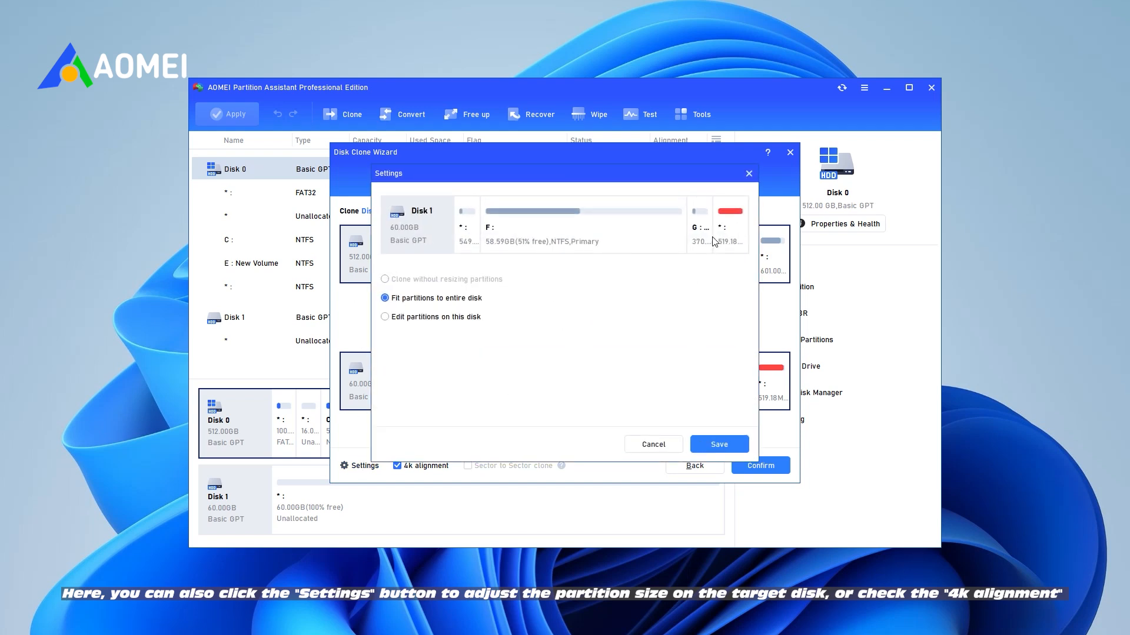
{"action": "left_click", "coordinate": [385, 316]}
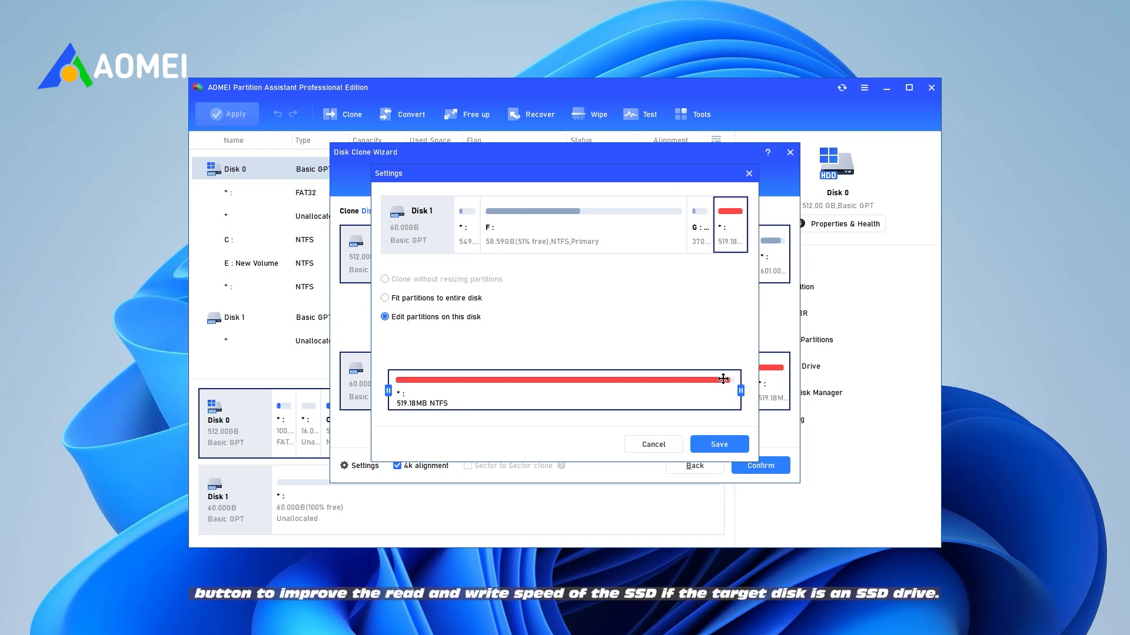
{"action": "left_click_drag", "start_coordinate": [723, 380], "coordinate": [721, 380]}
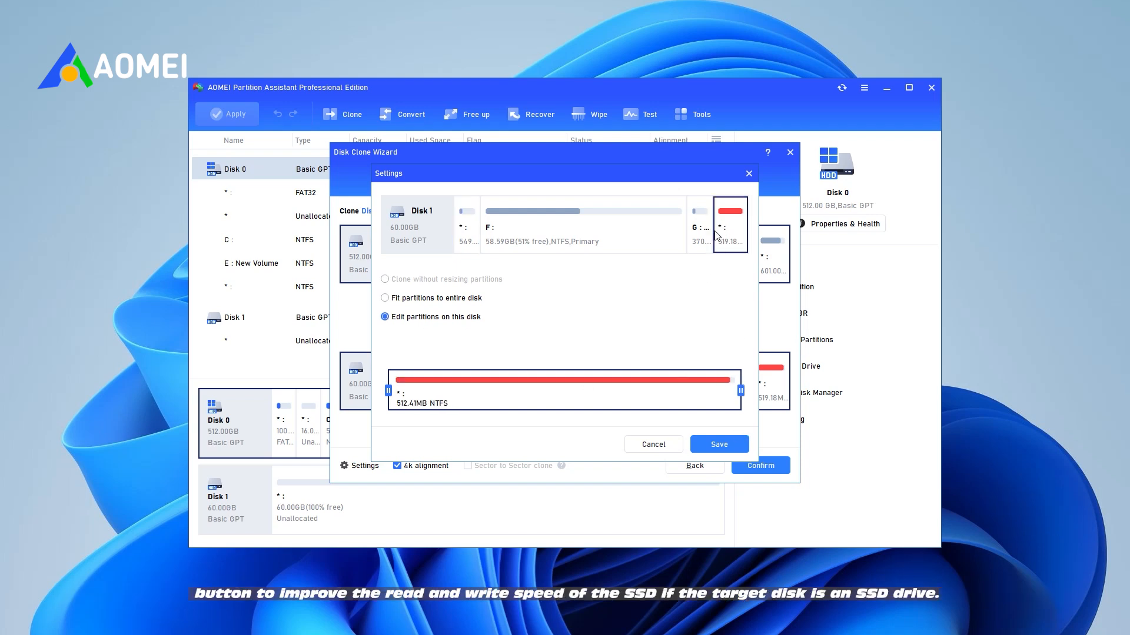
{"action": "left_click", "coordinate": [718, 444]}
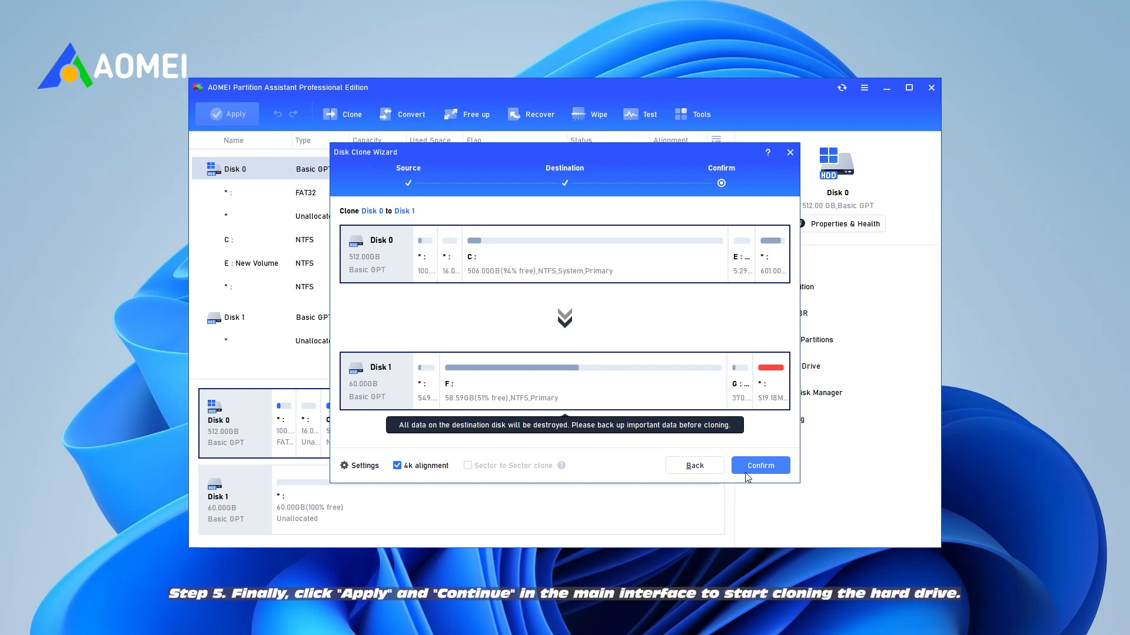
Confirm the Disk 0 to Disk 1 clone so it is queued as a pending operation.
{"action": "left_click", "coordinate": [759, 465]}
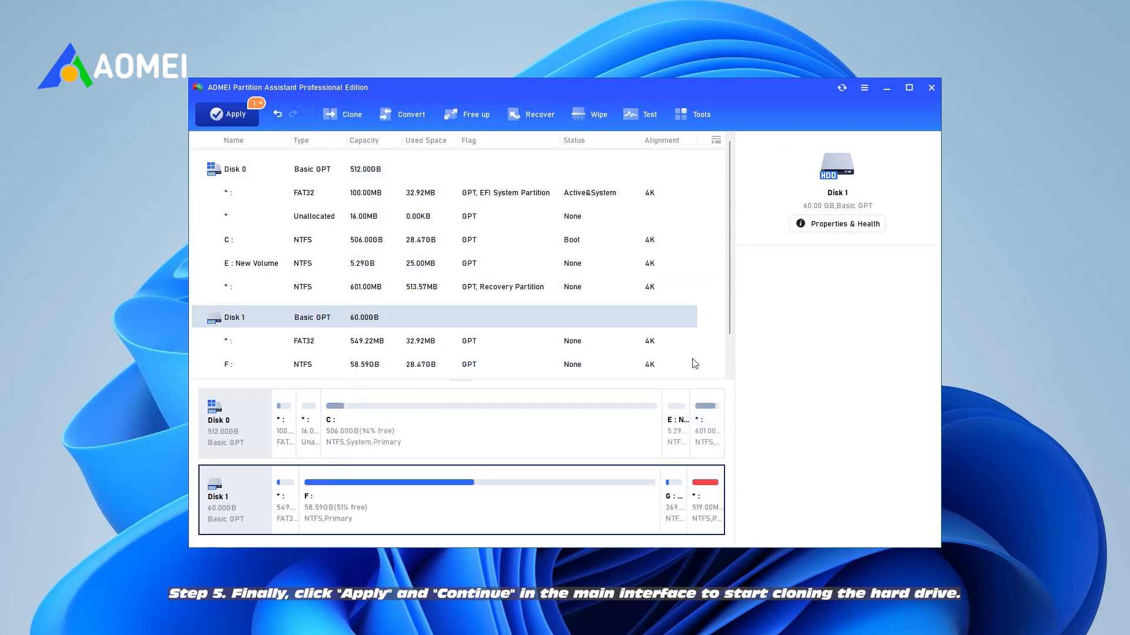